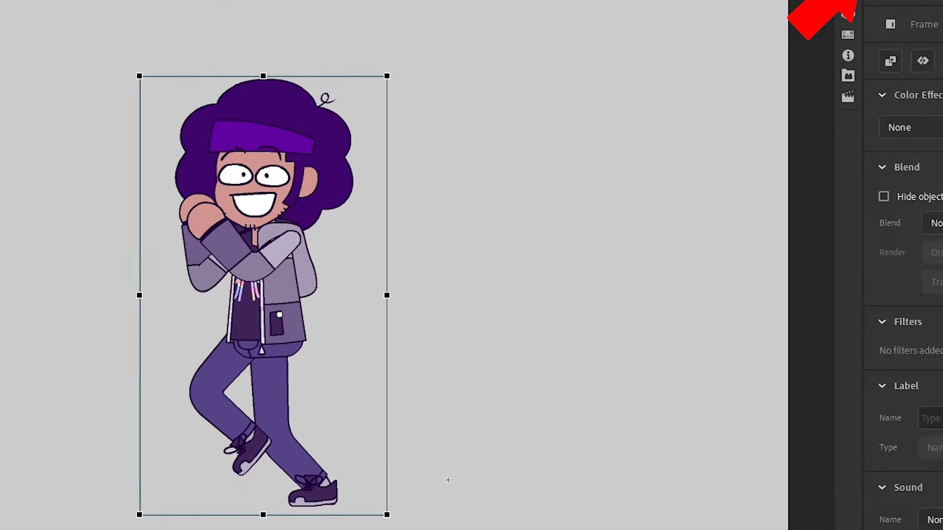
Step: Set the character copy's blend mode to Overlay
left_click(932, 236)
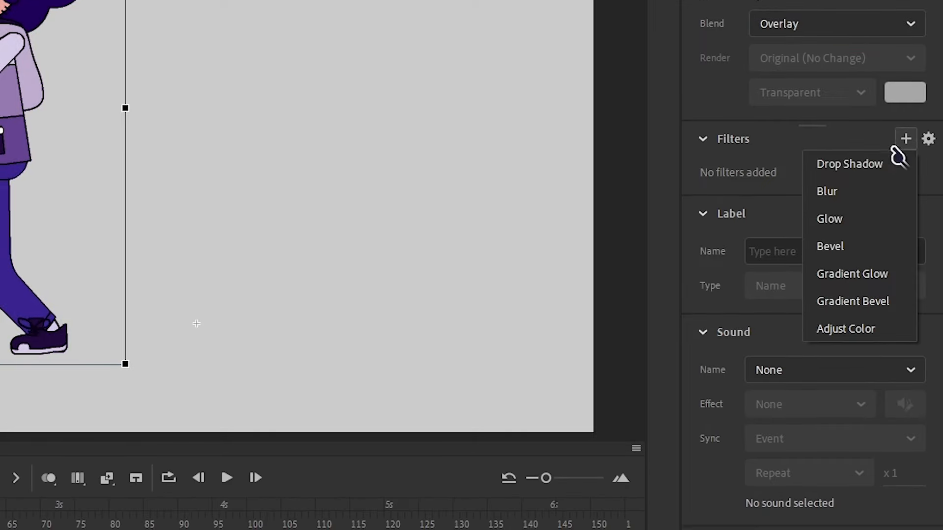
Step: Add a white knockout inner Drop Shadow (blur 0, distance 10) and play the animation
left_click(848, 164)
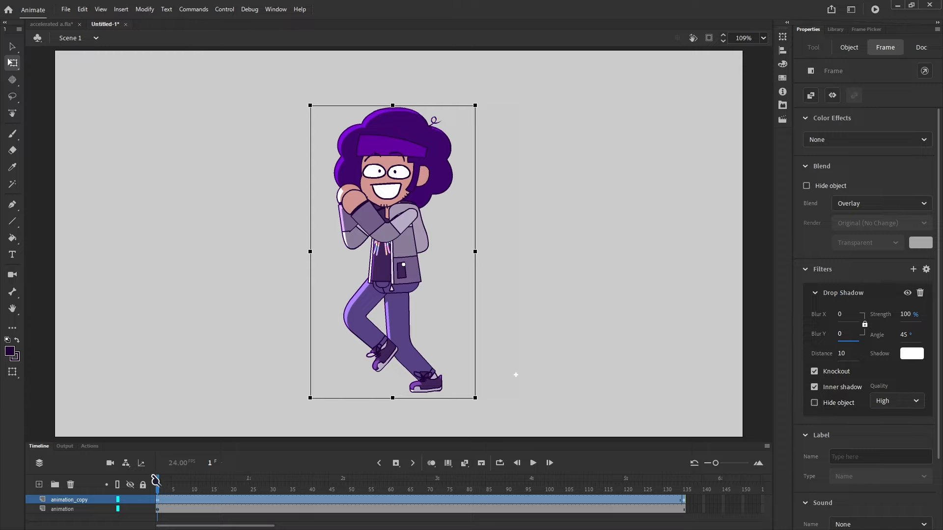
left_click(532, 464)
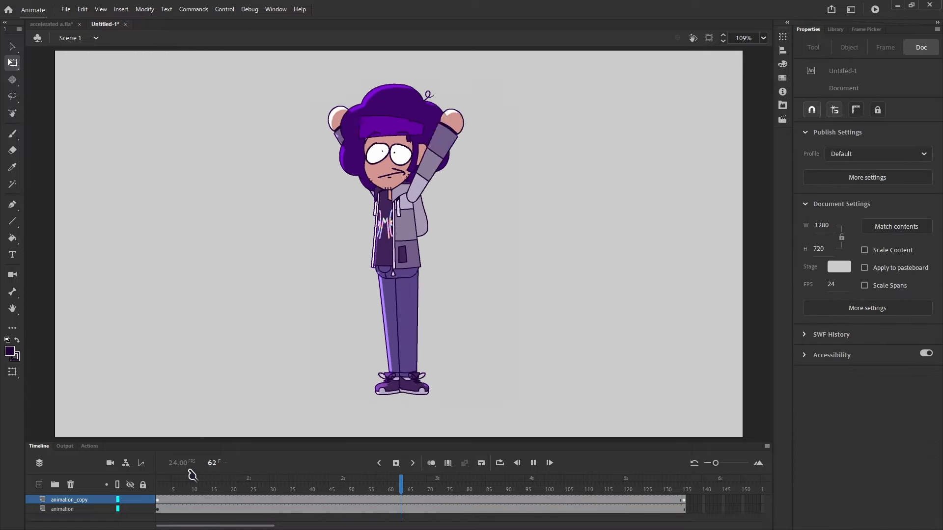